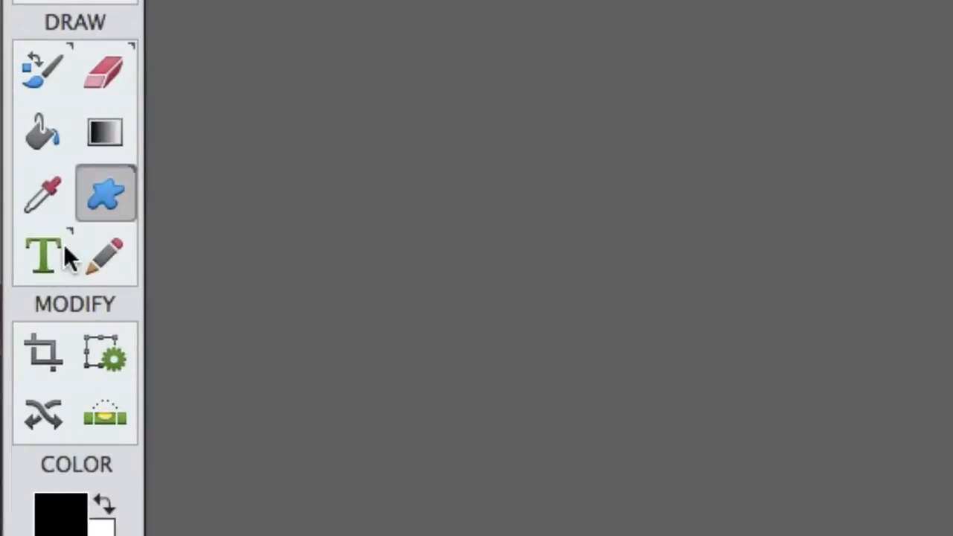
Choose Impact at 60 pt for text and scale the photo to cover the canvas.
click(42, 256)
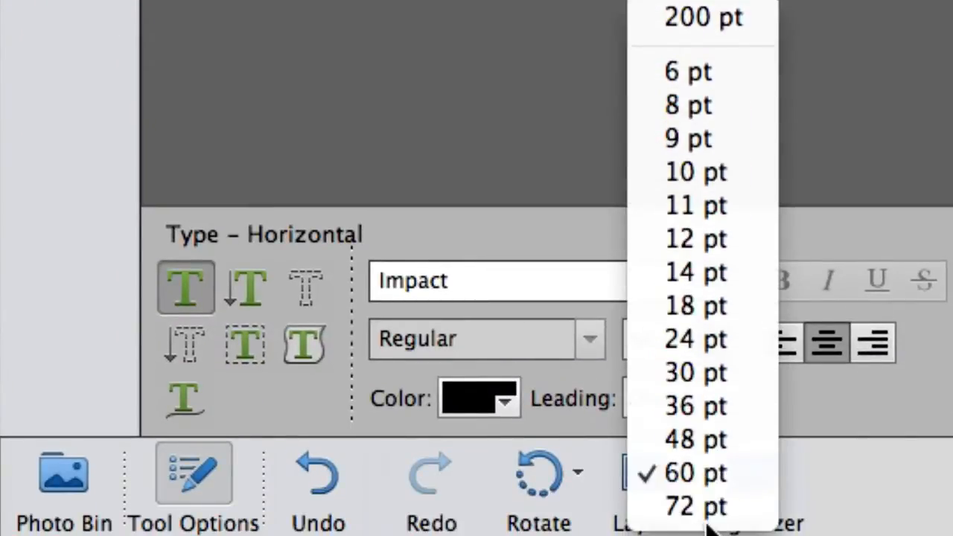
click(694, 507)
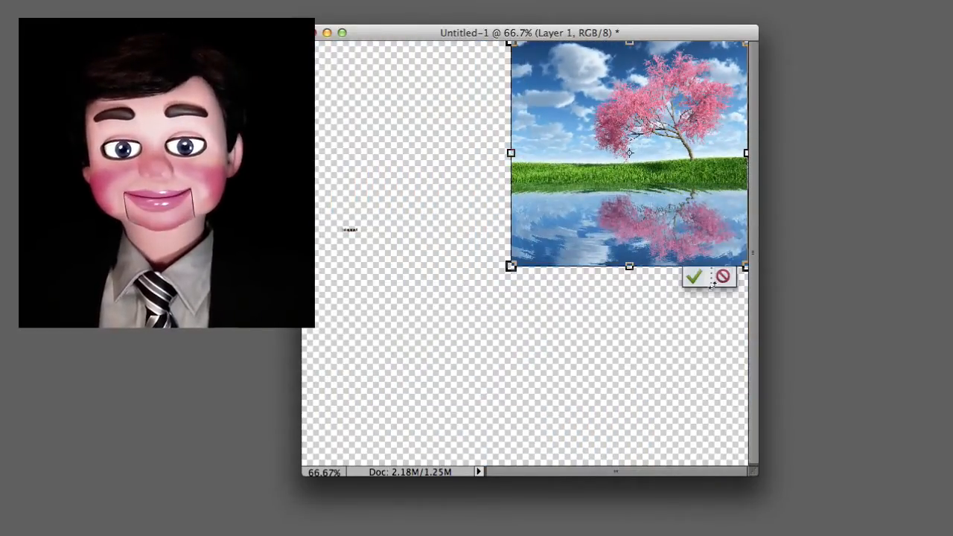
click(695, 279)
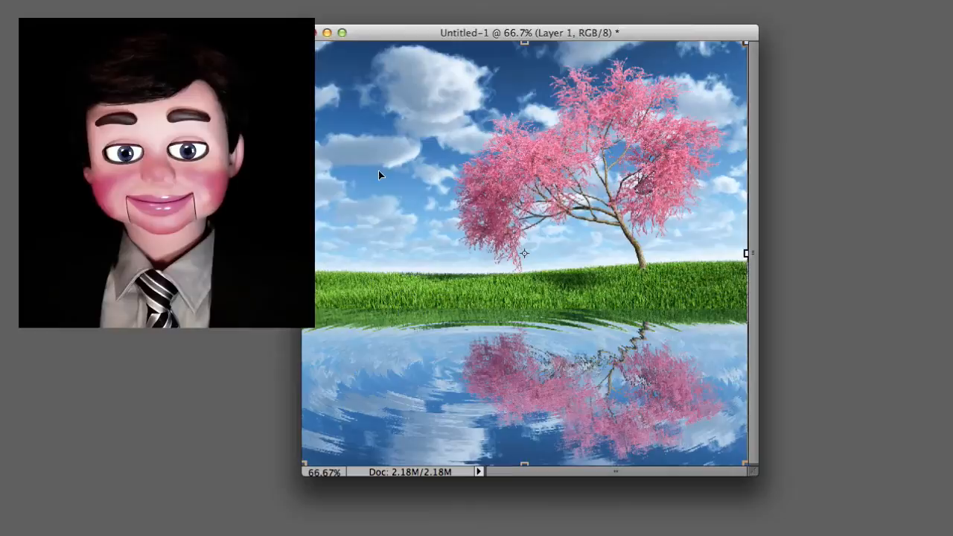
Set the image width to 13 inches in Image Size without resampling.
click(156, 14)
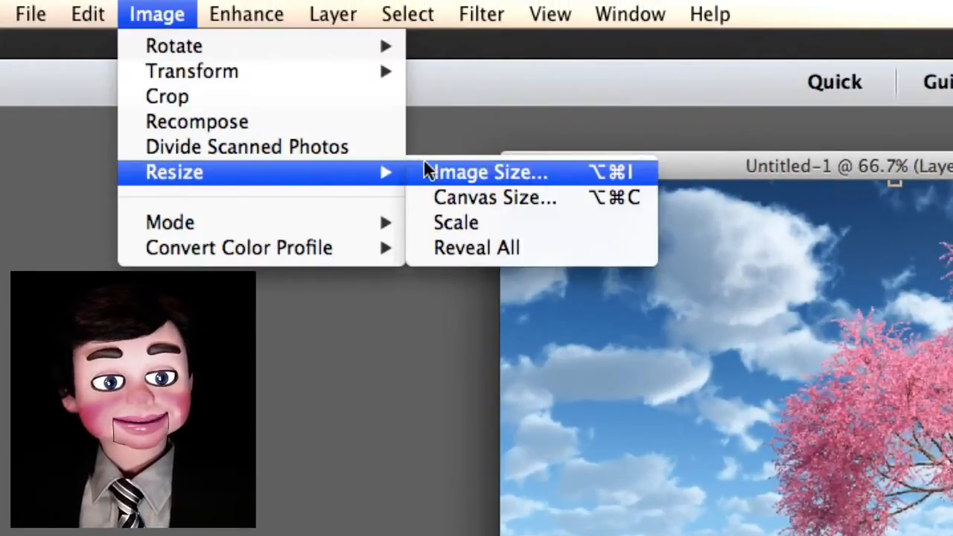
click(489, 173)
text(13)
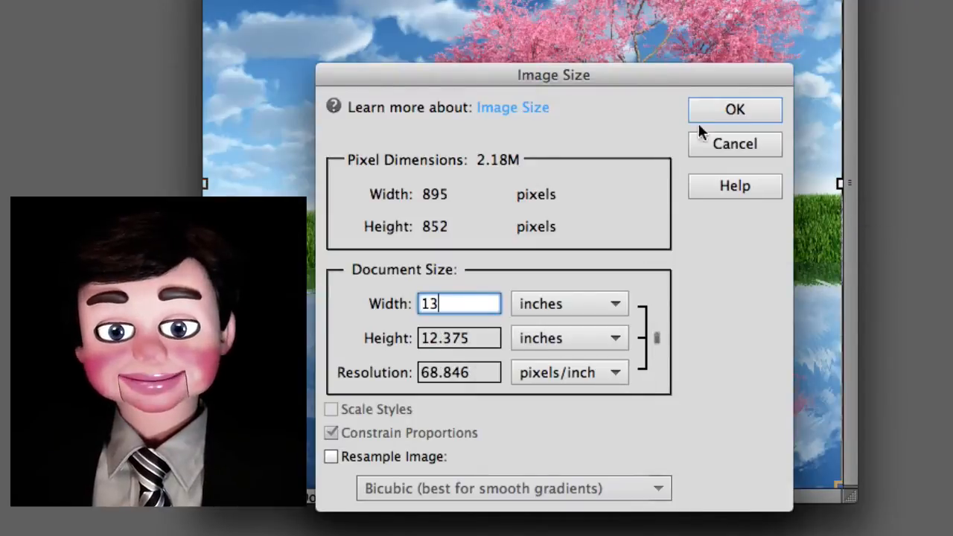
click(734, 110)
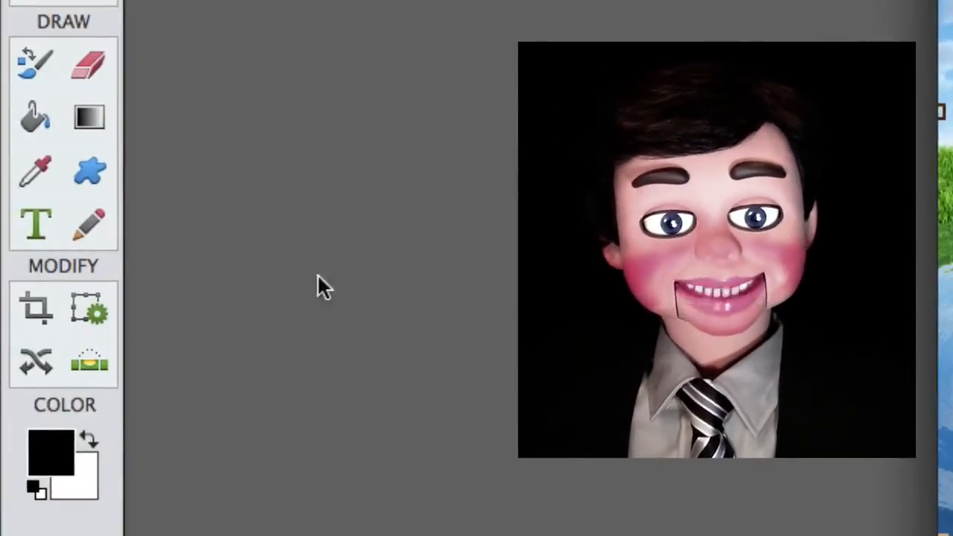
click(36, 223)
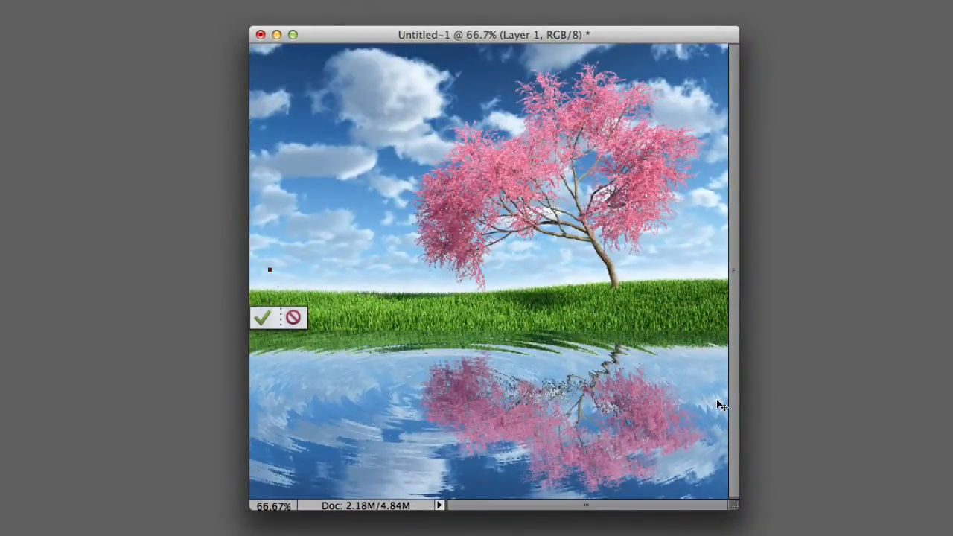
Type 'InfoPuppet' in large black letters over the photo and commit it.
text(nf)
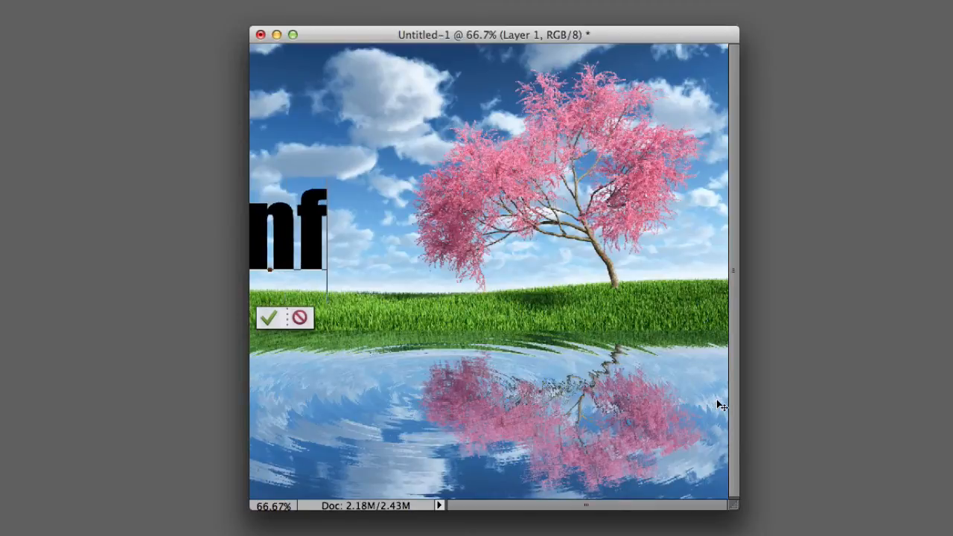
text(Puppet)
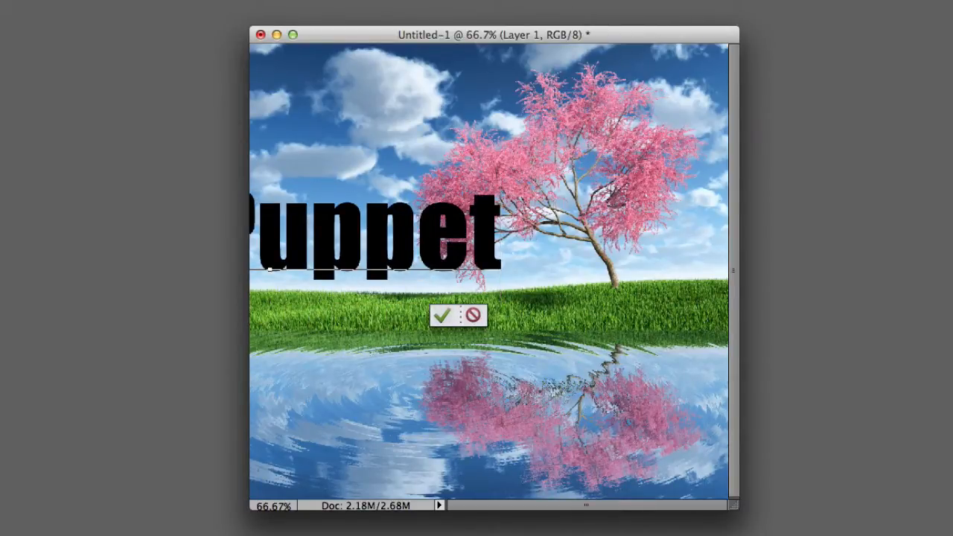
click(444, 316)
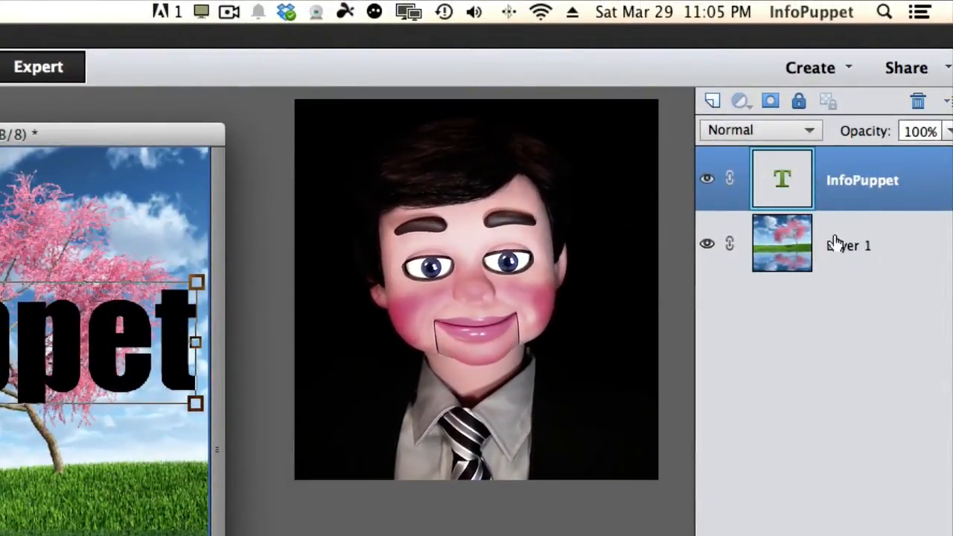
Move Layer 1 above the InfoPuppet type layer and create a clipping mask to the lettering.
drag(782, 241, 783, 178)
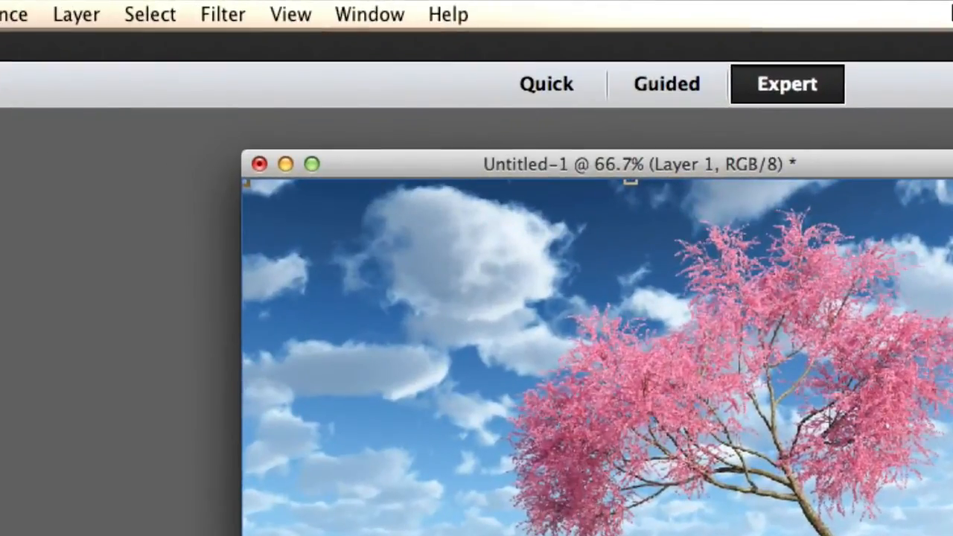
mouse_move(90, 27)
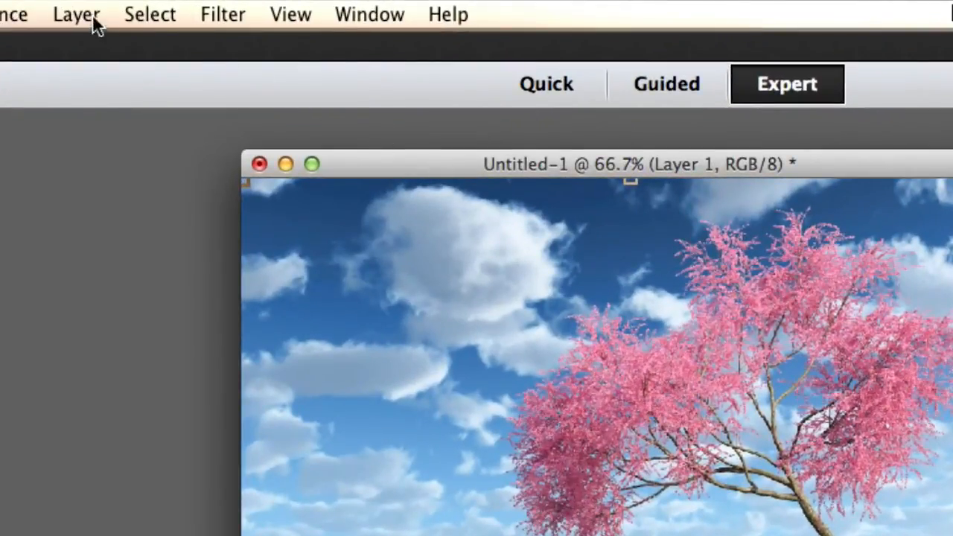
click(75, 14)
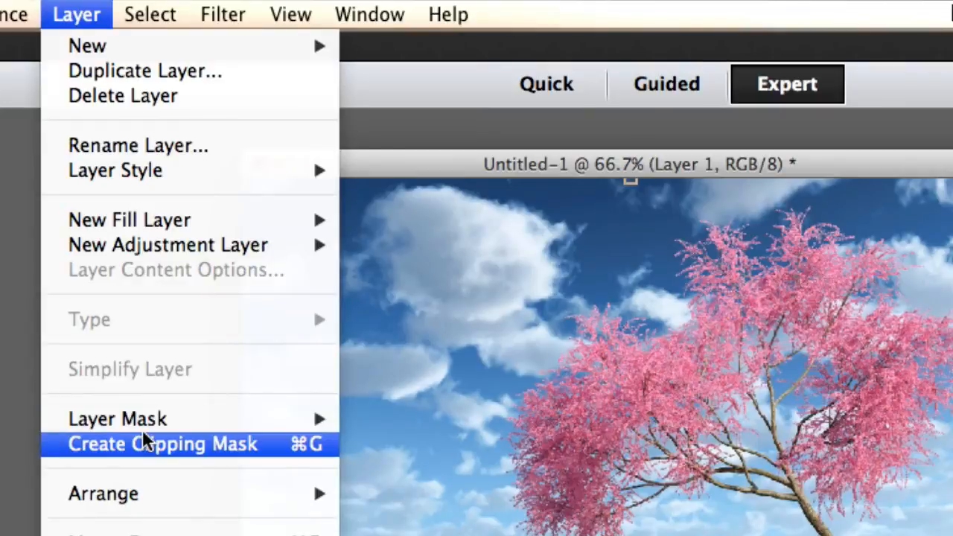
click(161, 444)
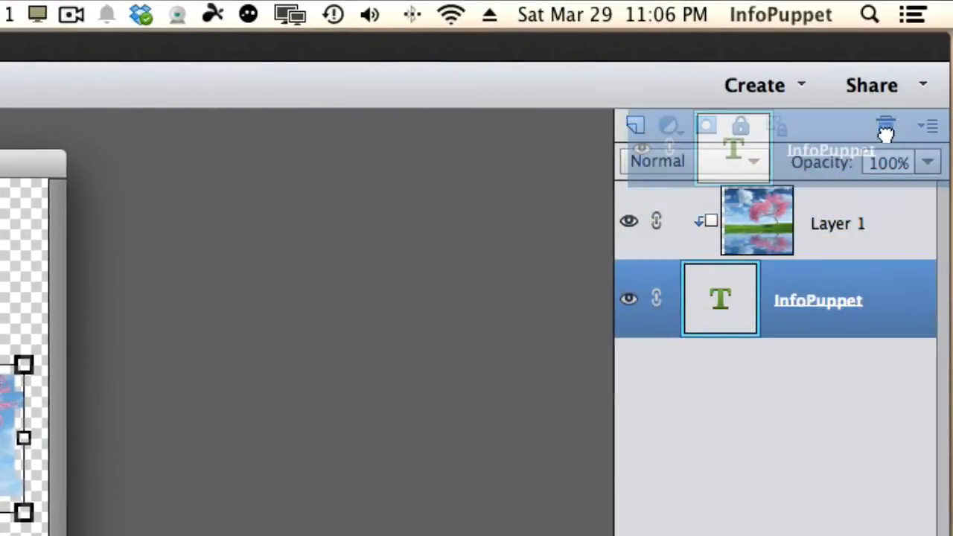
click(885, 125)
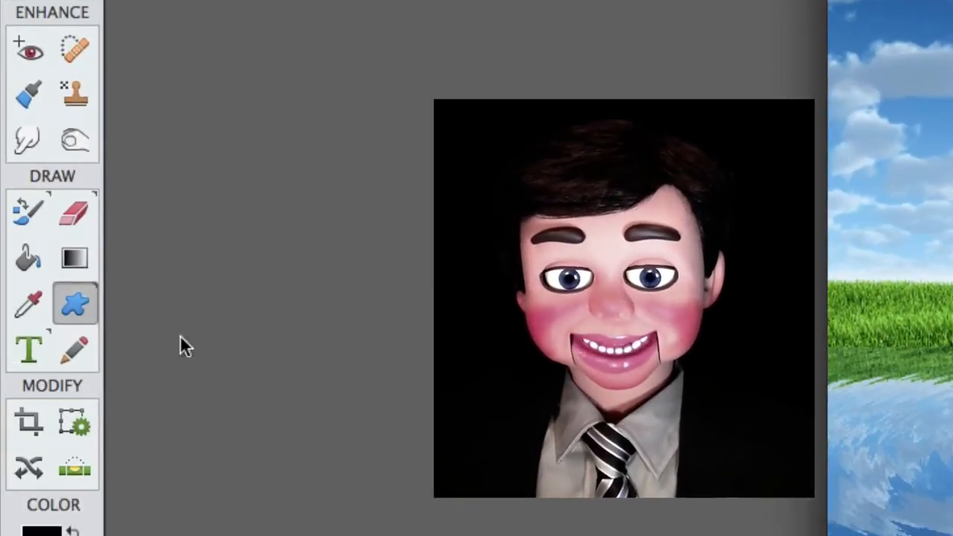
Draw a rounded rectangle Shape 1 across the photo and move the photo layer above it.
click(74, 304)
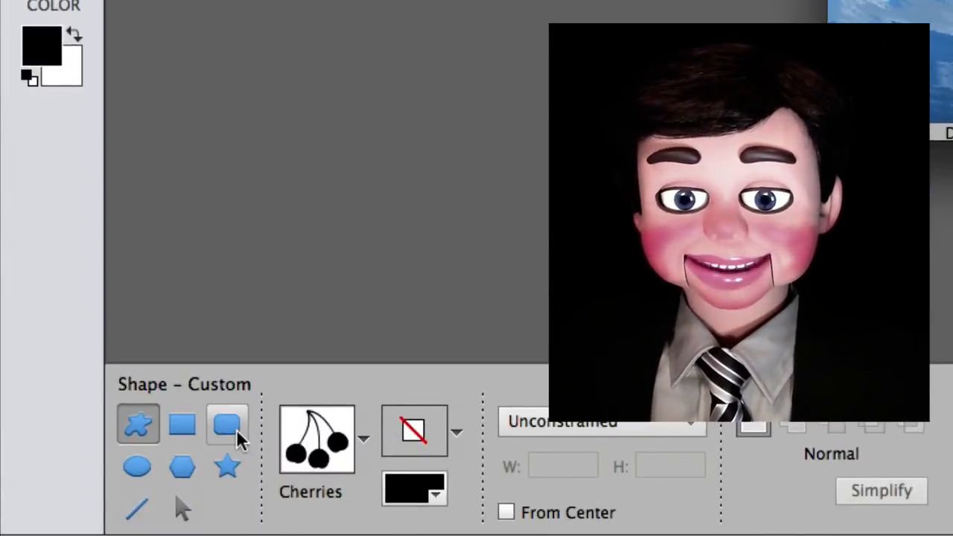
click(457, 432)
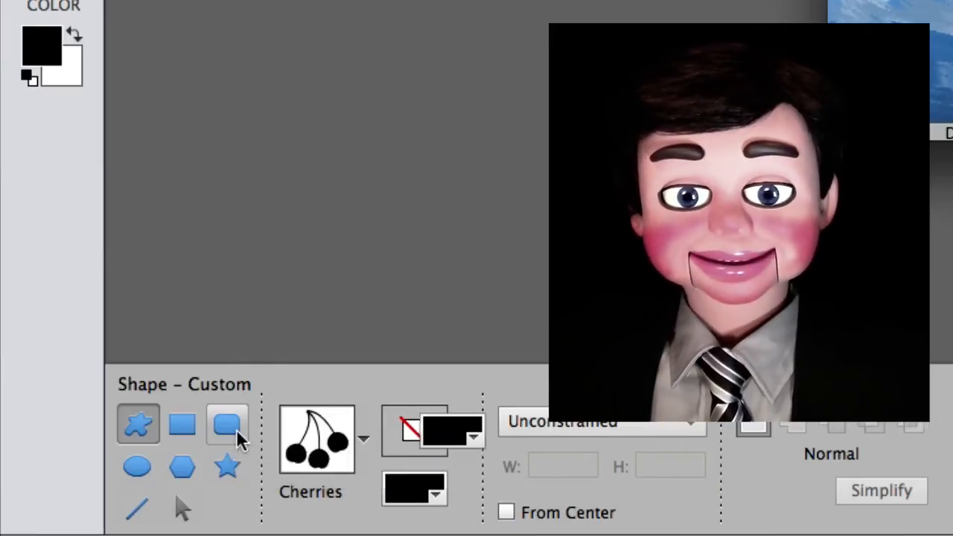
click(227, 425)
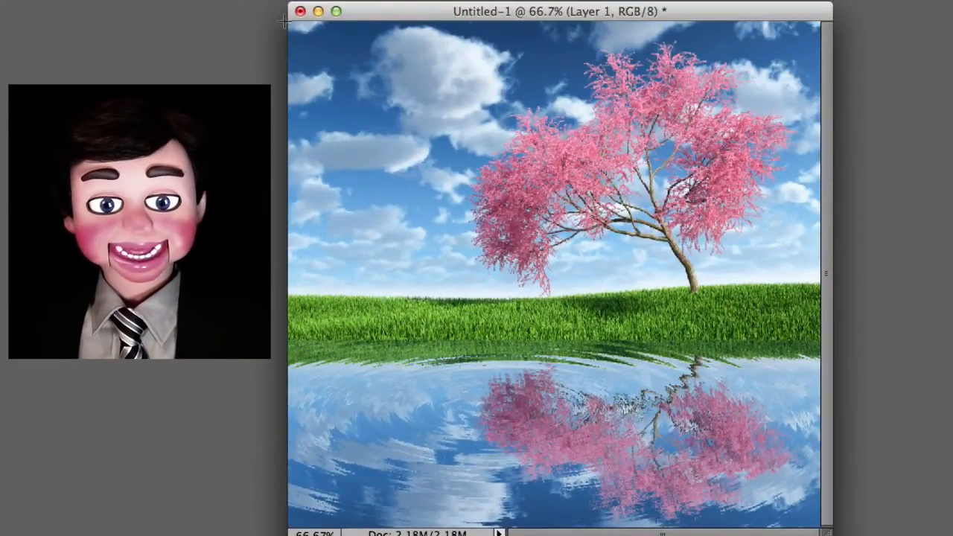
drag(295, 22, 758, 514)
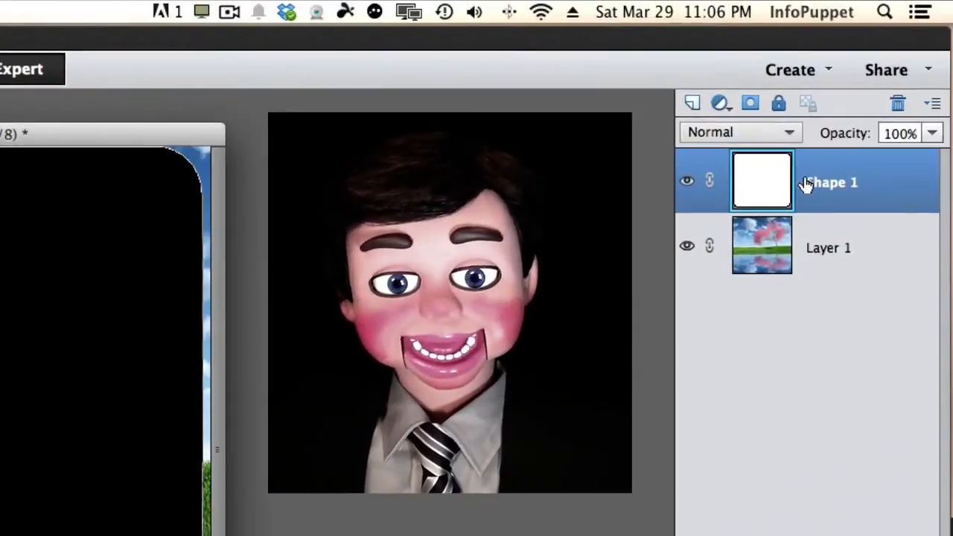
drag(763, 246, 762, 182)
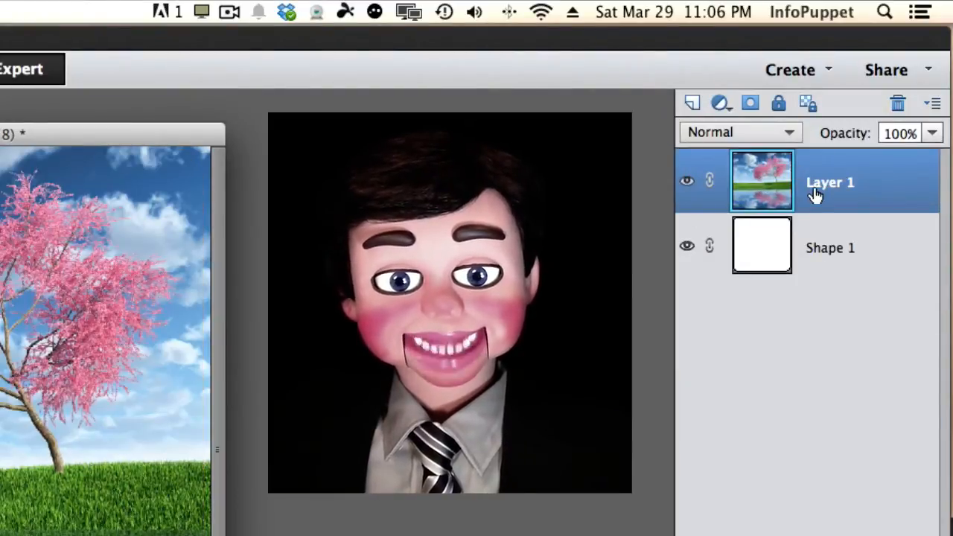
Clip the photo layer to Shape 1 so the picture gets rounded corners.
click(186, 12)
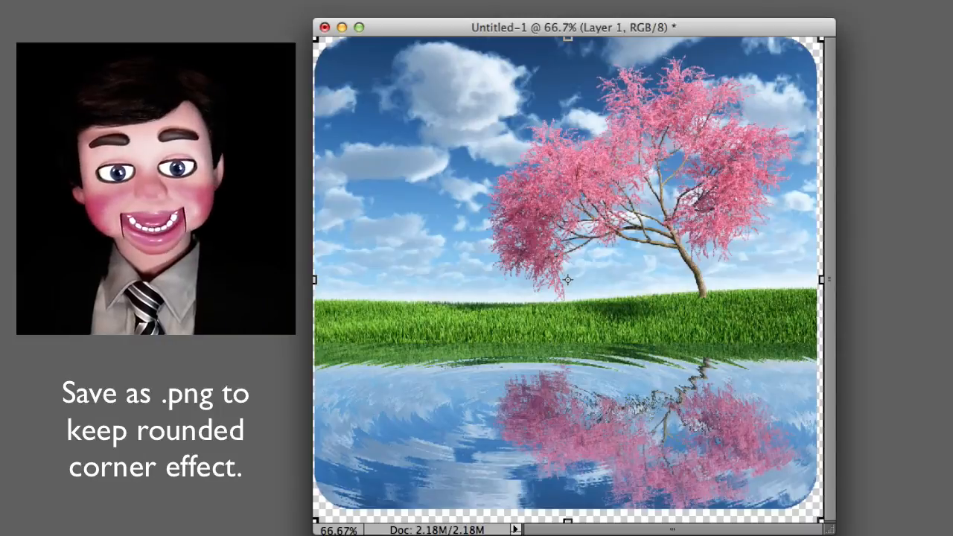
mouse_move(803, 44)
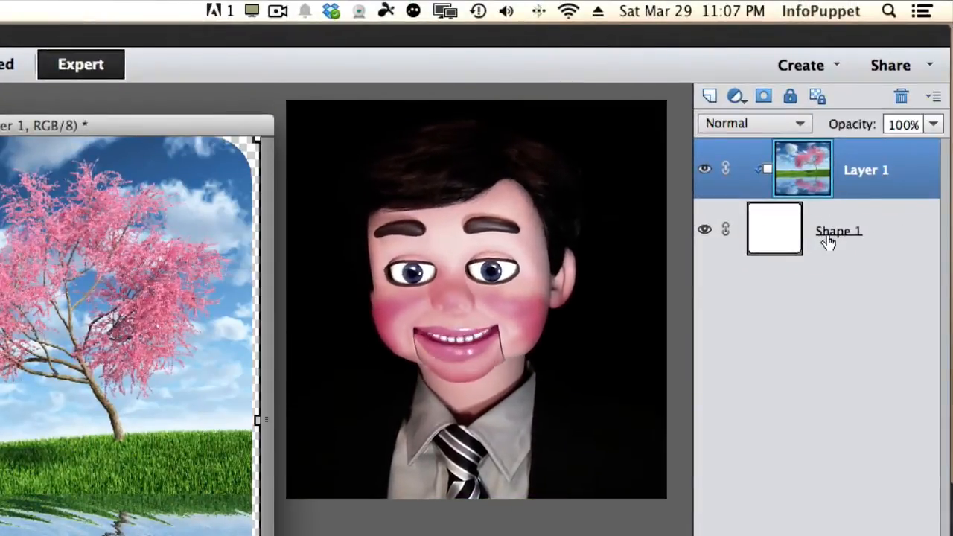
Select Shape 1 and draw butterfly custom shapes for the photo to clip into.
click(901, 96)
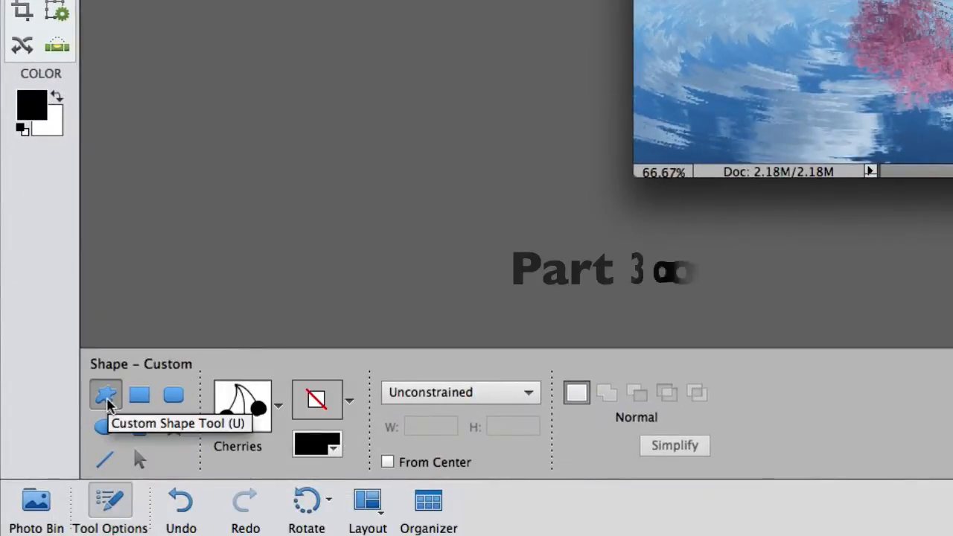
click(277, 405)
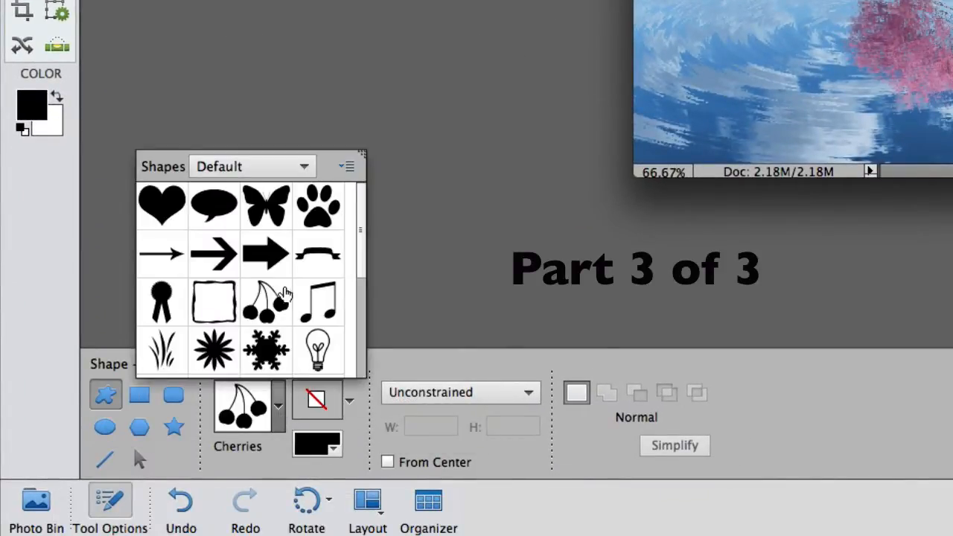
click(265, 206)
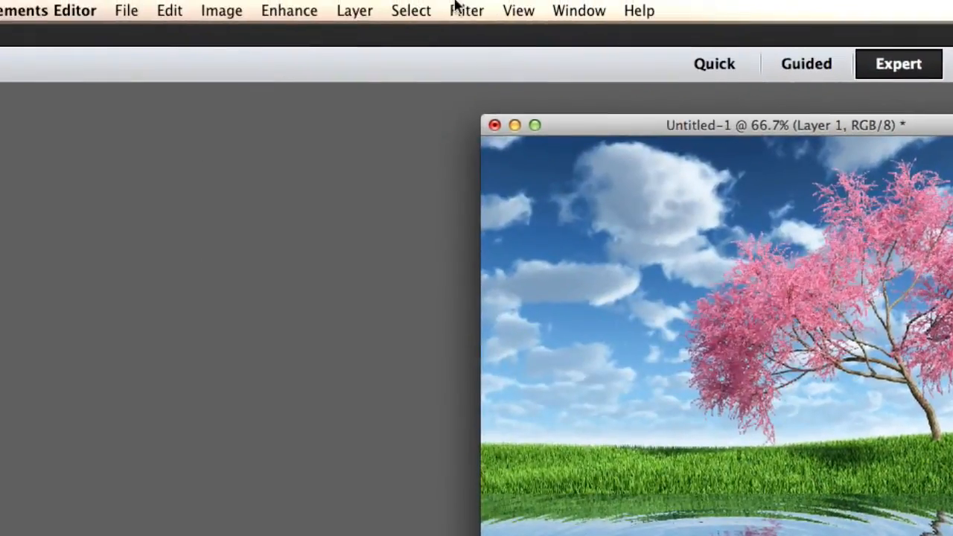
click(355, 9)
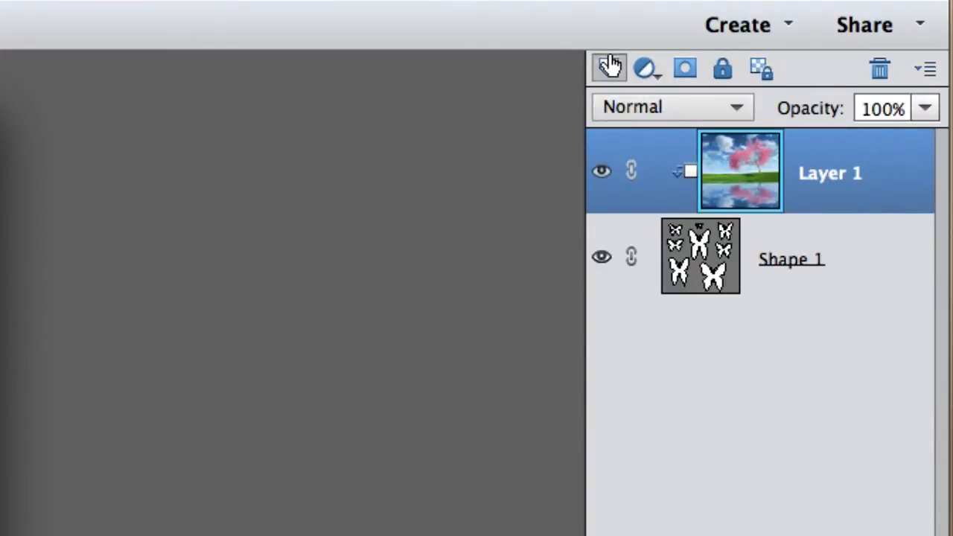
Add a white-filled Layer 2 and move it to the bottom of the layer stack.
click(609, 69)
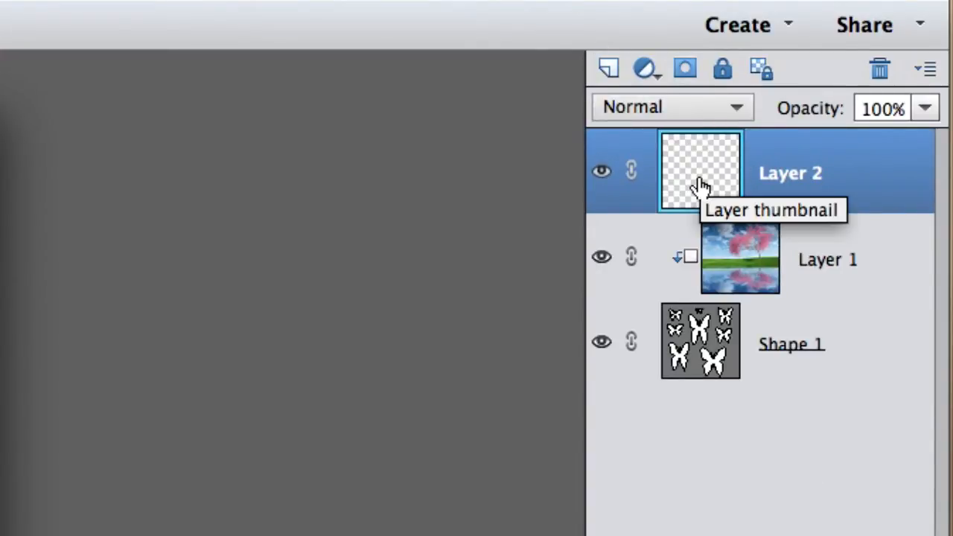
mouse_move(777, 182)
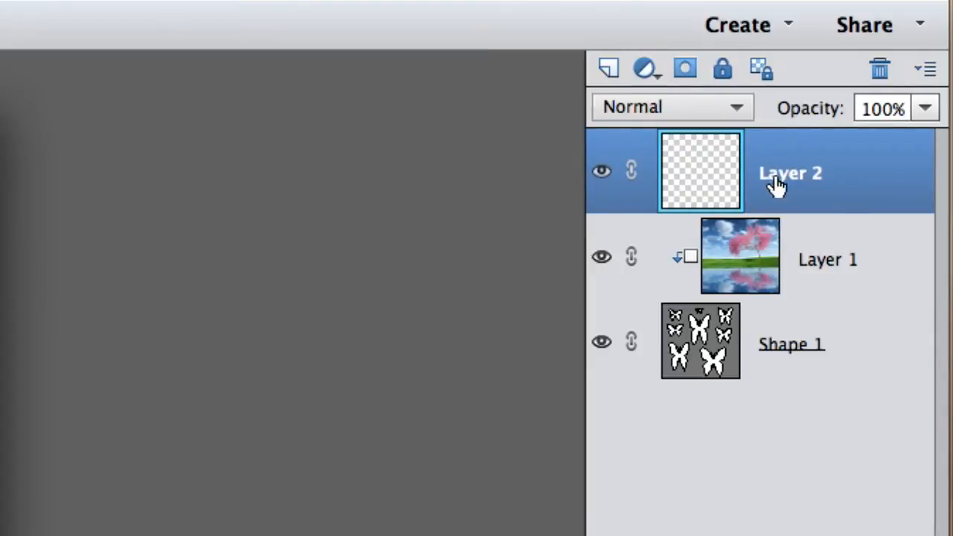
mouse_move(727, 179)
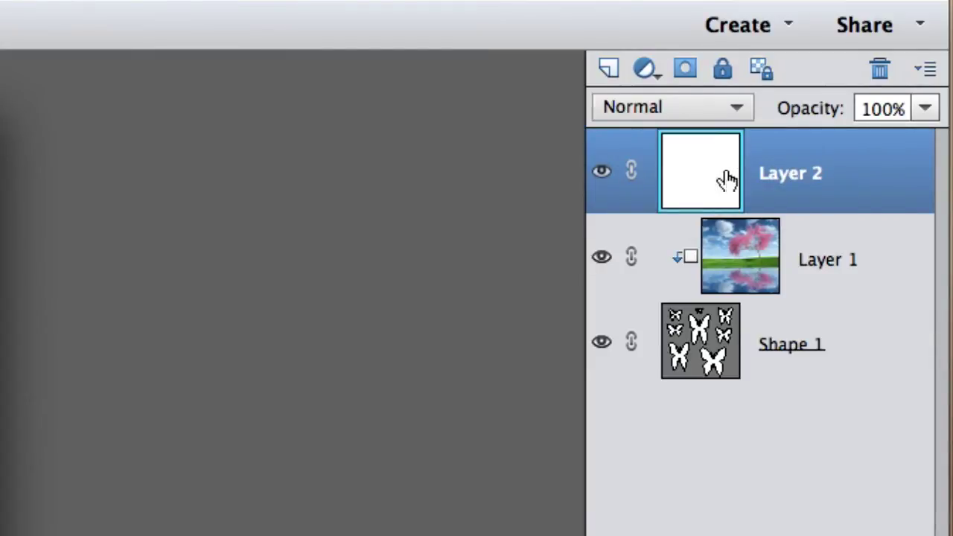
drag(727, 176, 802, 320)
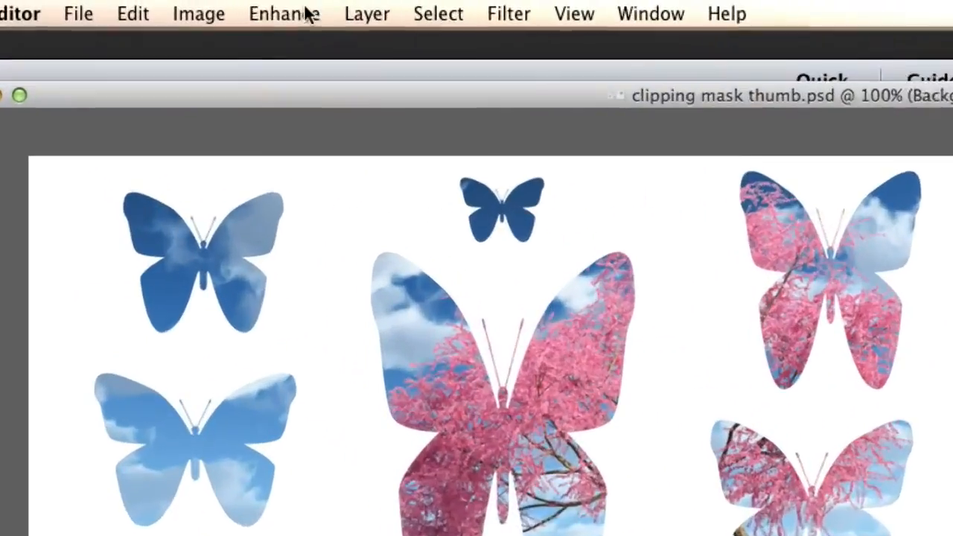
Turn on a Drop Shadow layer style for the butterfly shapes and confirm.
click(379, 15)
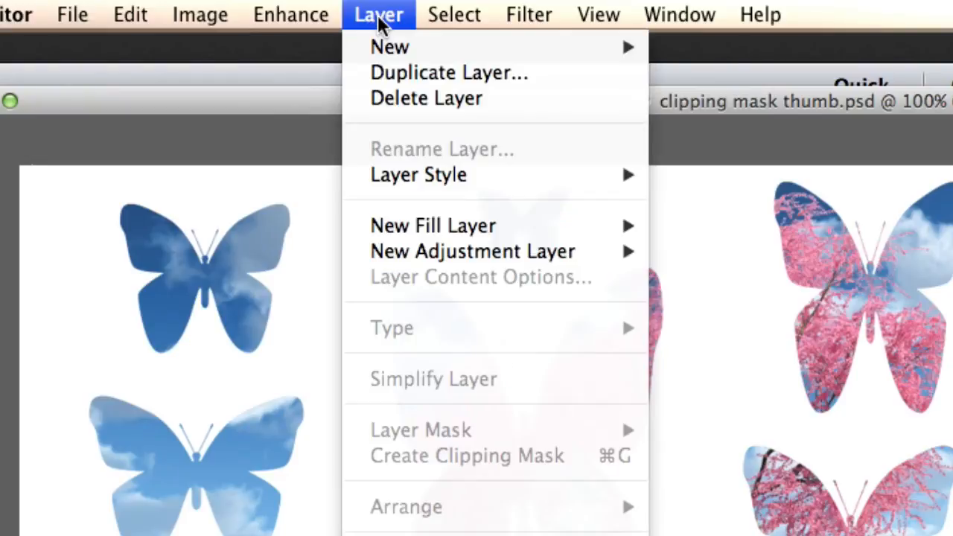
mouse_move(419, 174)
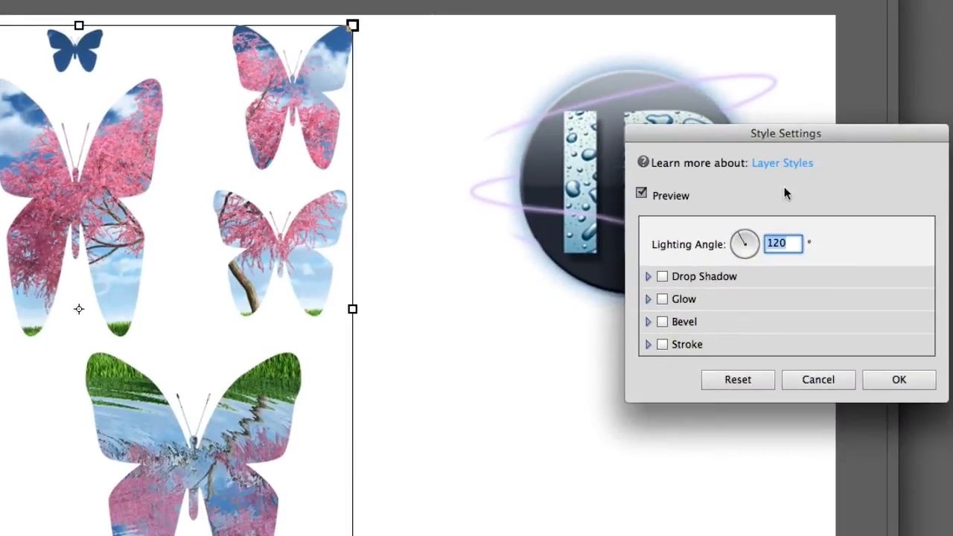
drag(787, 135, 677, 75)
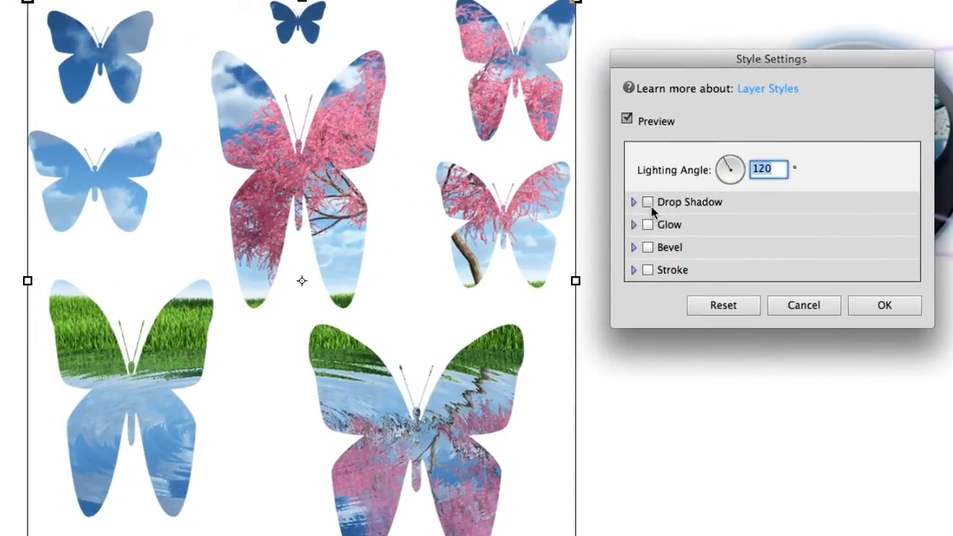
click(647, 203)
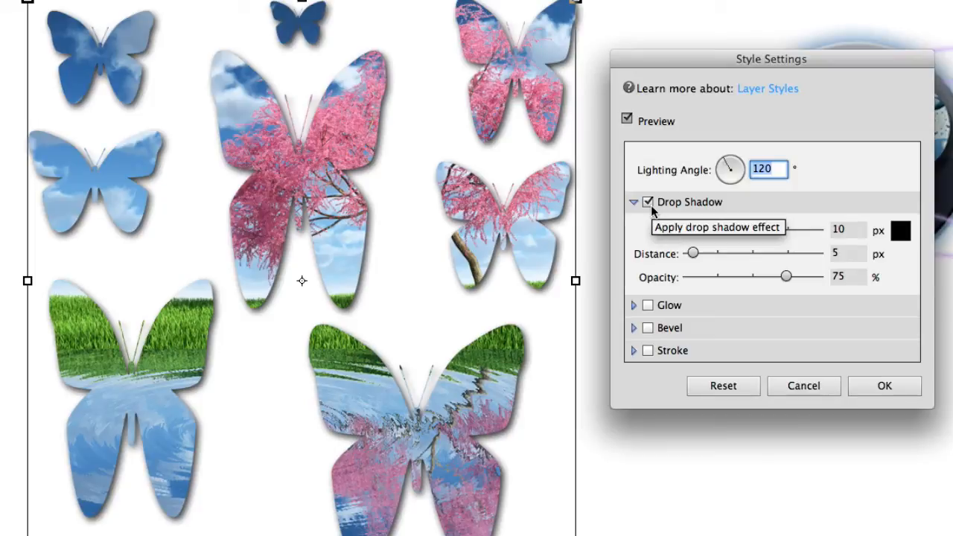
click(885, 386)
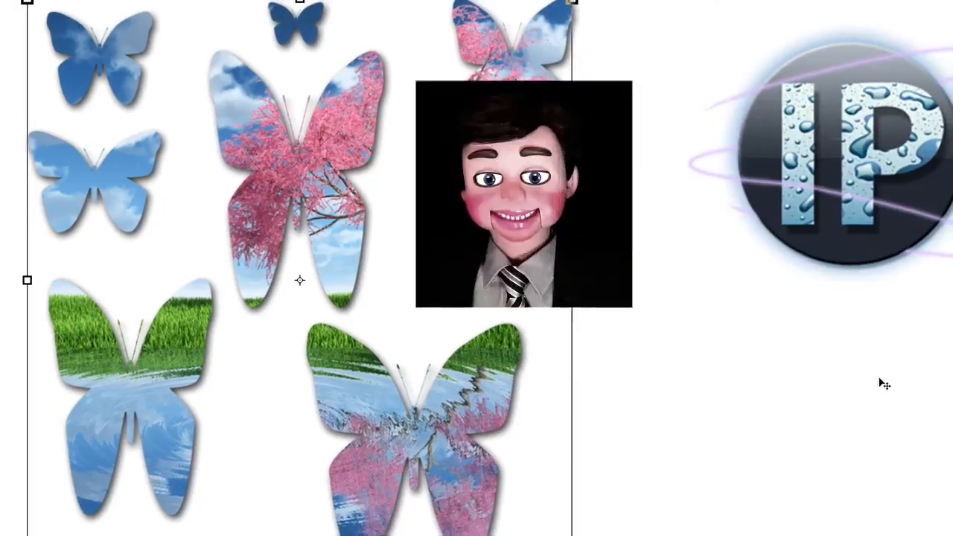